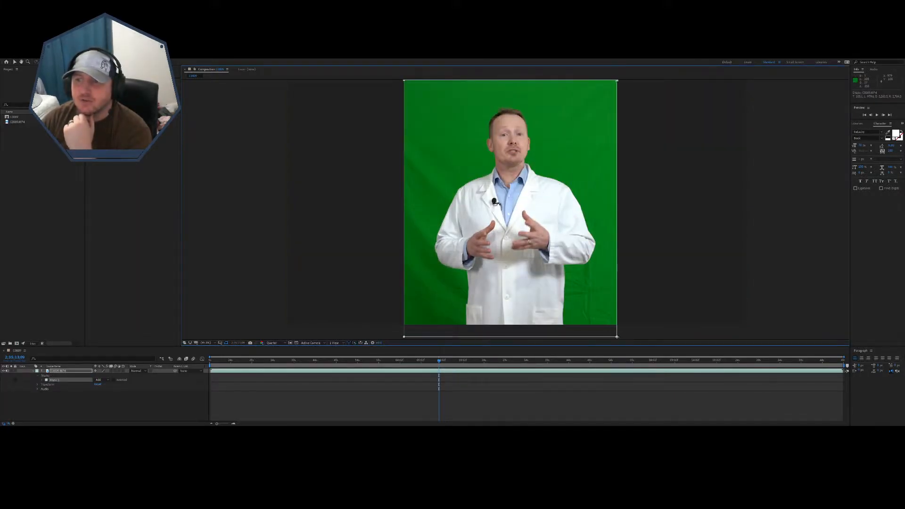
Apply Keylight (1.2) to the presenter clip and sample the green with Screen Colour
click(375, 360)
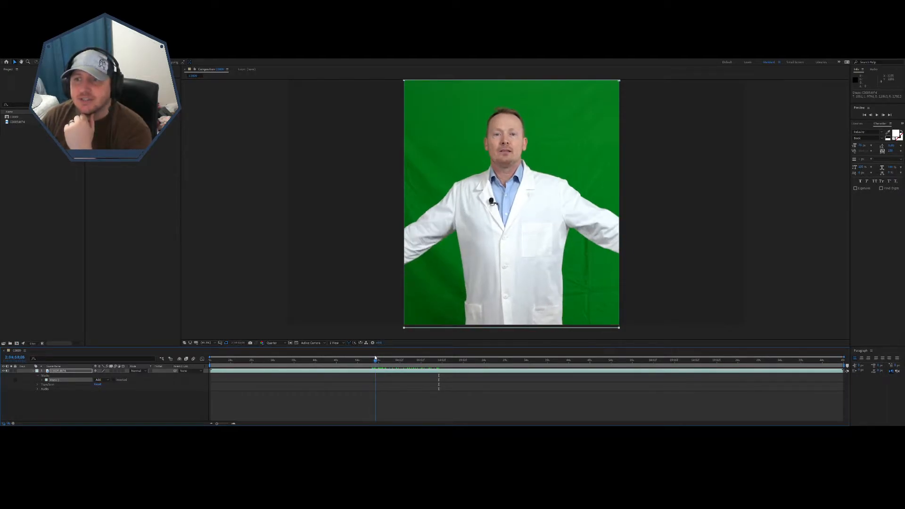
click(388, 360)
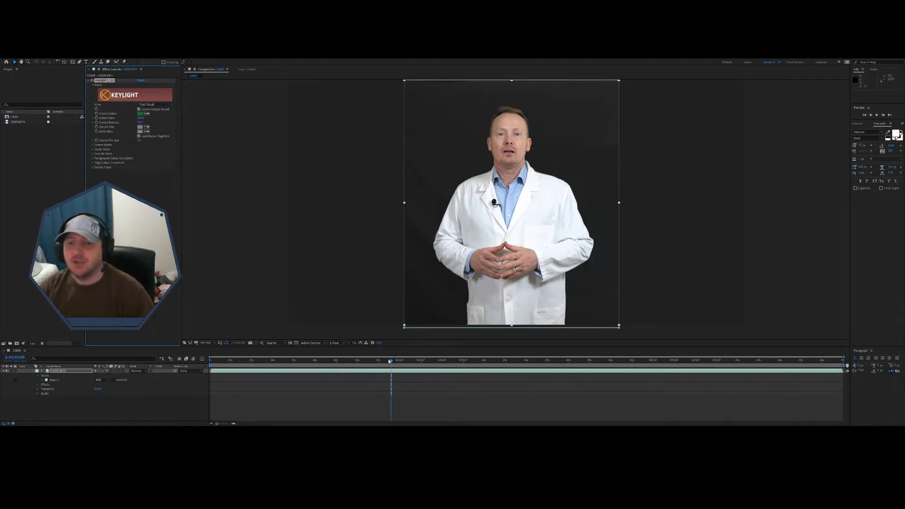
Switch Keylight's View from Final Result to Screen Matte
click(423, 360)
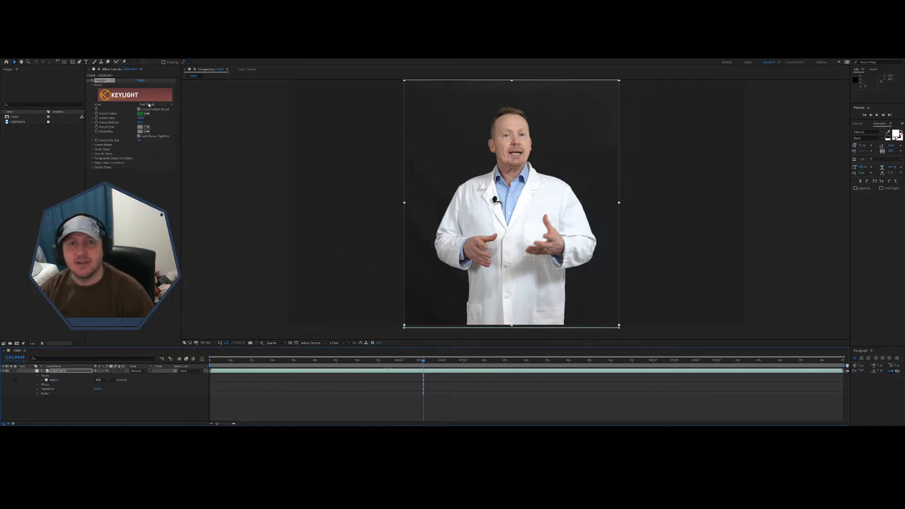
click(155, 105)
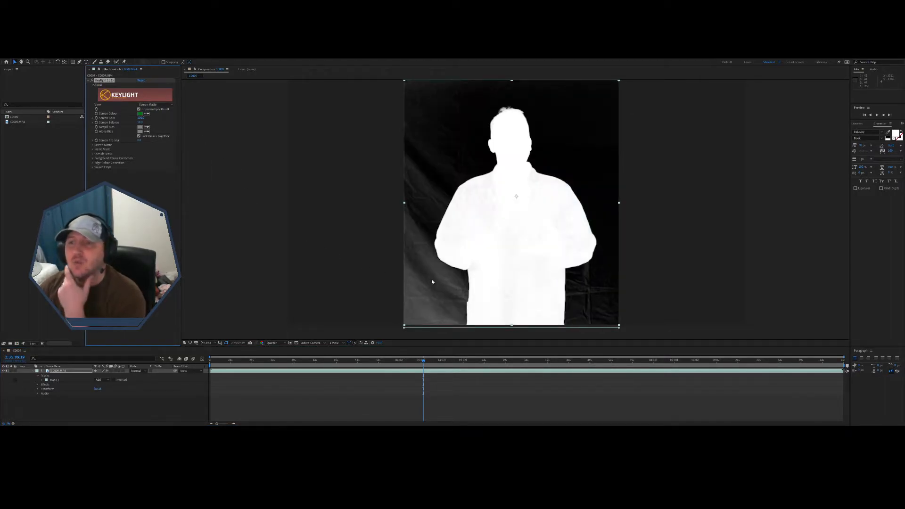
mouse_move(576, 154)
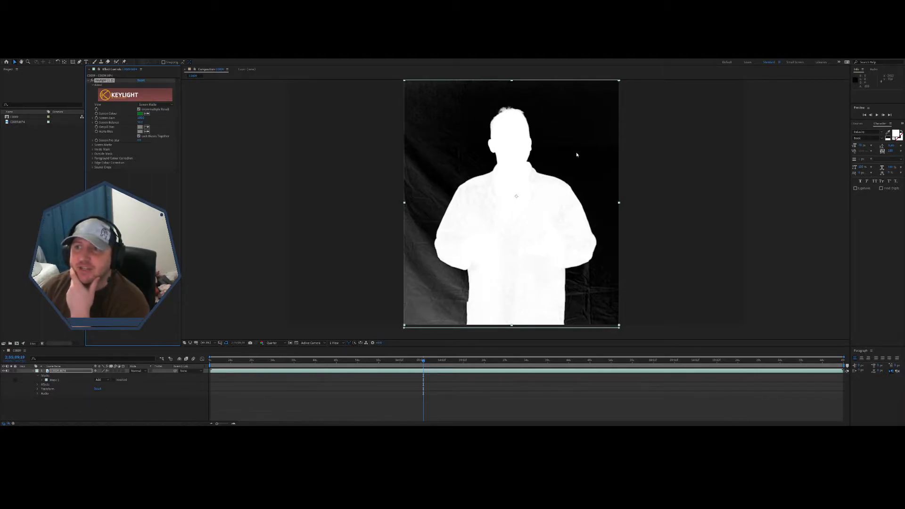
mouse_move(587, 178)
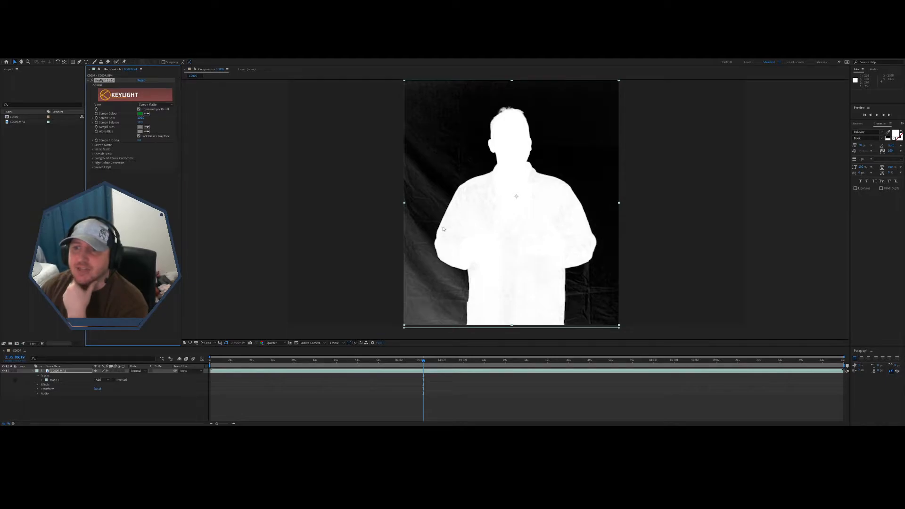
mouse_move(535, 273)
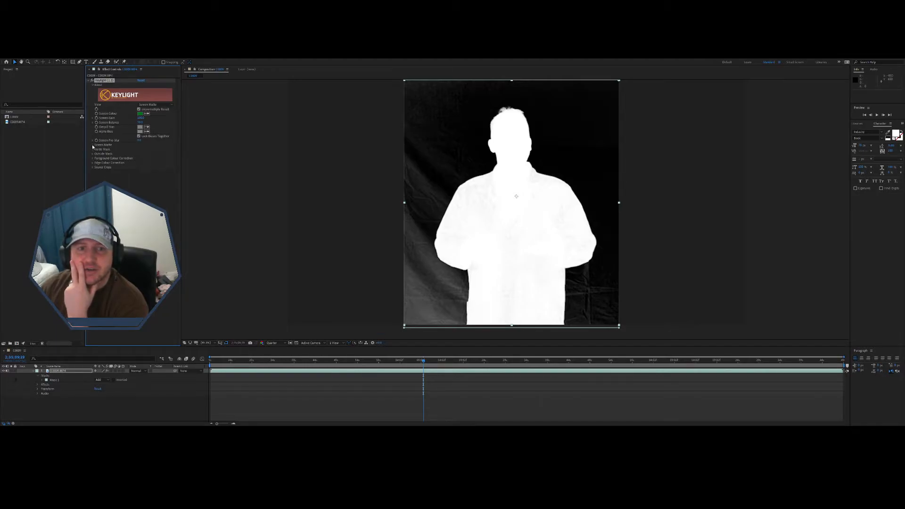
Expand Keylight's Screen Matte group and adjust the Clip Black level
click(93, 144)
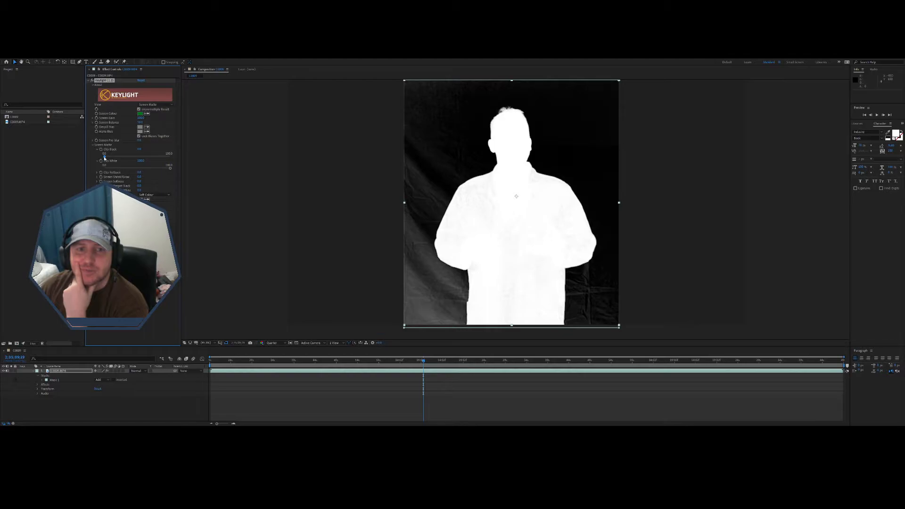
drag(120, 160, 119, 160)
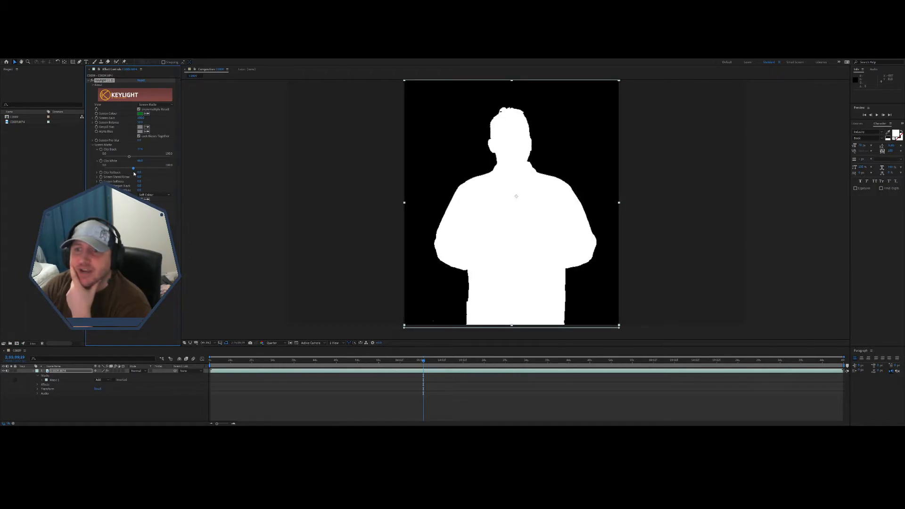
Raise Keylight's Screen Matte Clip White value to solidify the presenter's matte
drag(128, 168, 150, 167)
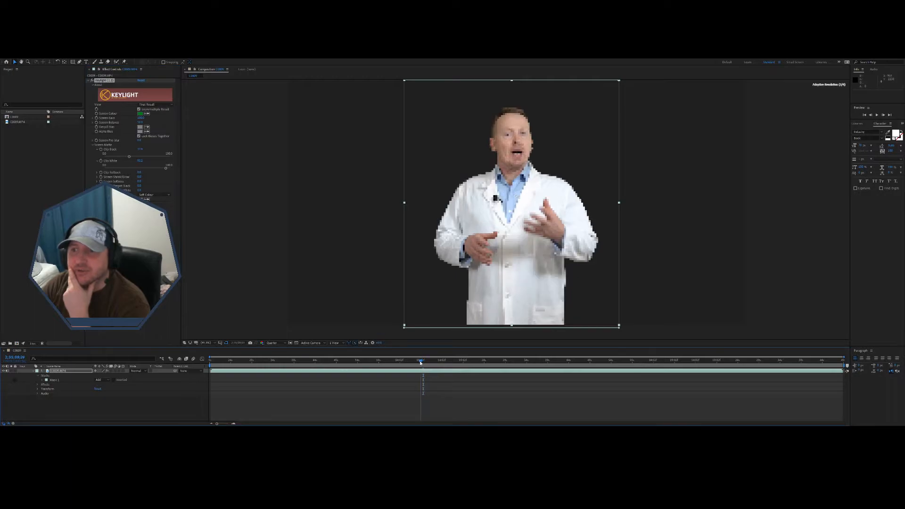
click(443, 360)
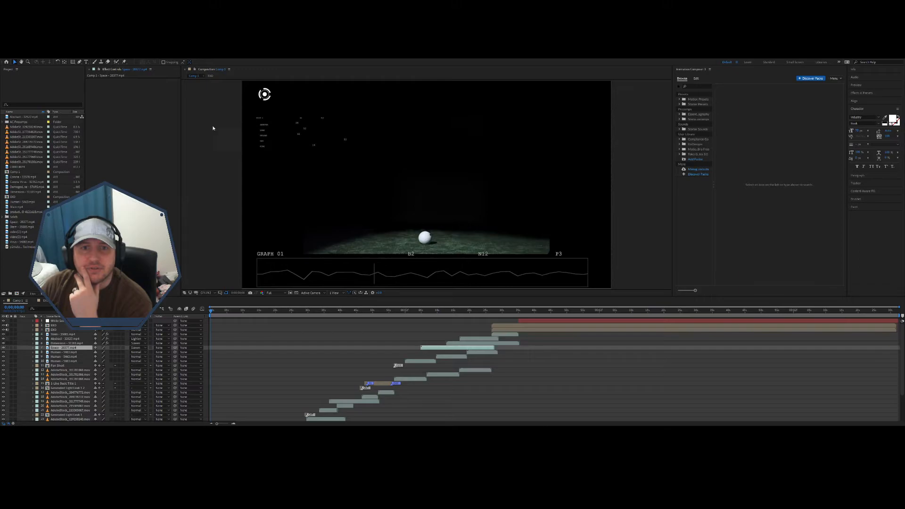
mouse_move(210, 144)
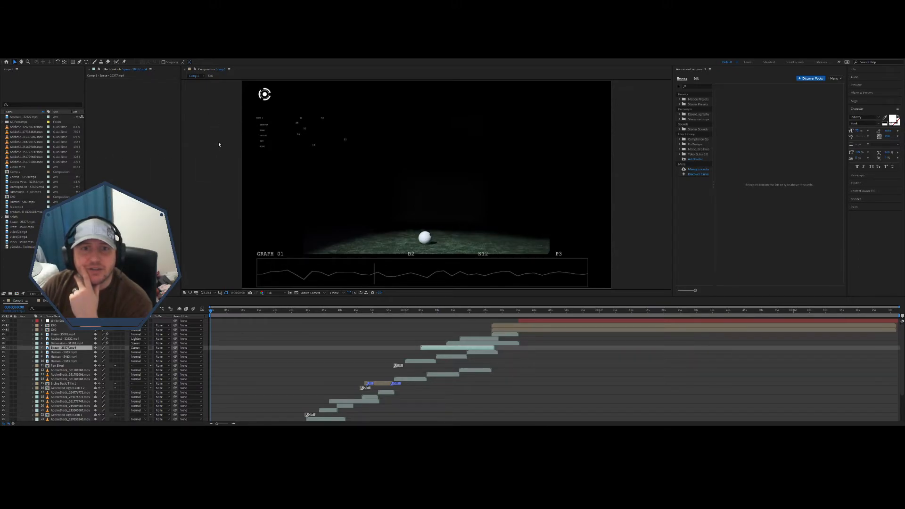
mouse_move(211, 236)
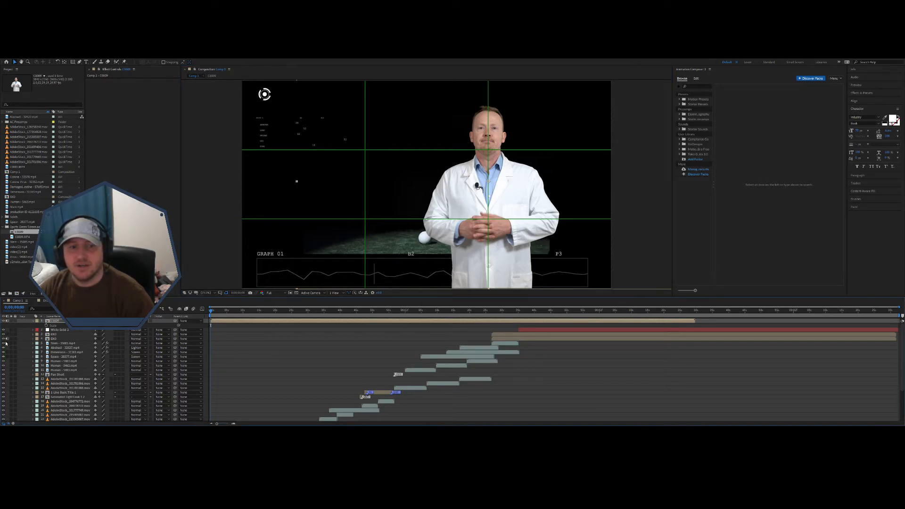
Zoom the Composition viewer into a close-up of the presenter's face
scroll(down, 3)
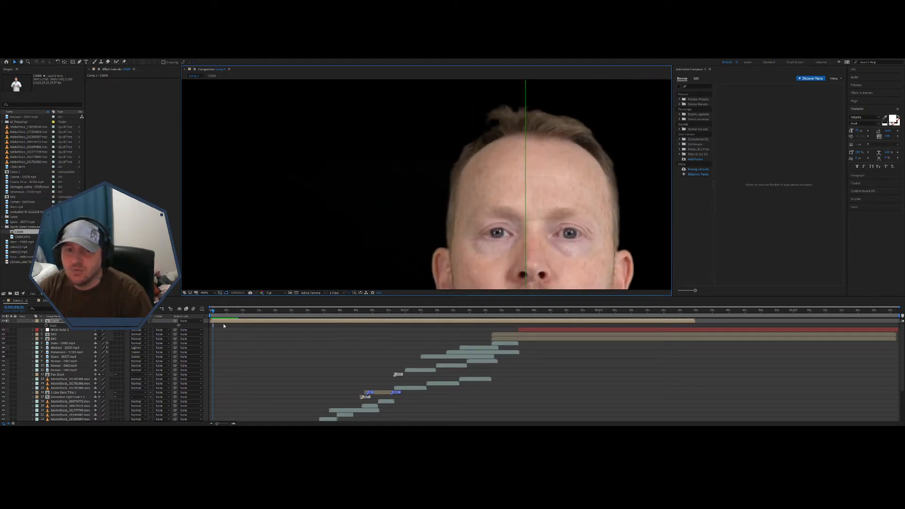
Set the current time to a frame near the start of the time ruler
click(221, 312)
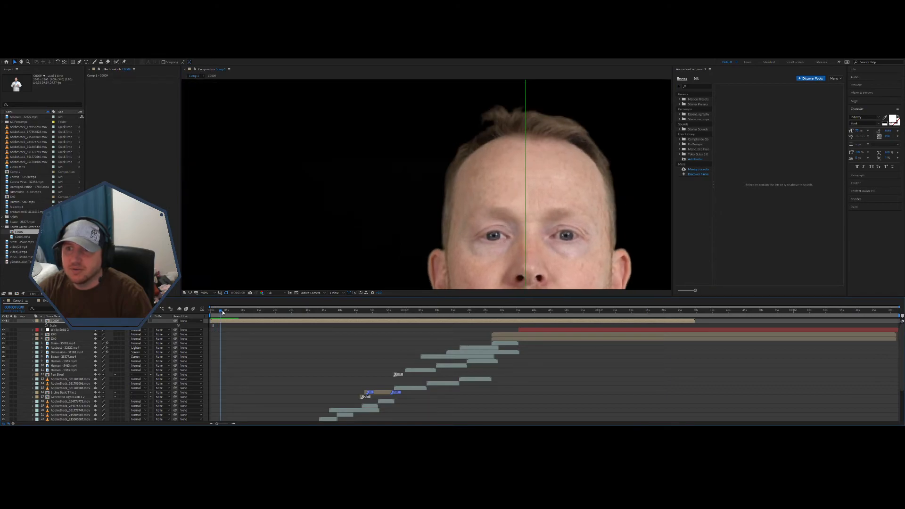
click(226, 310)
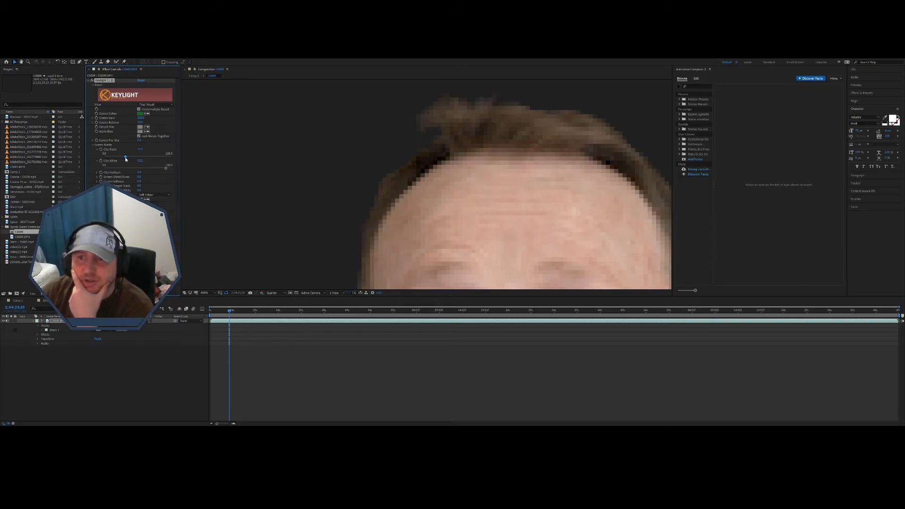
Adjust Keylight's Clip Black and Clip White around the hair, and set viewer resolution to Full
drag(103, 154, 121, 154)
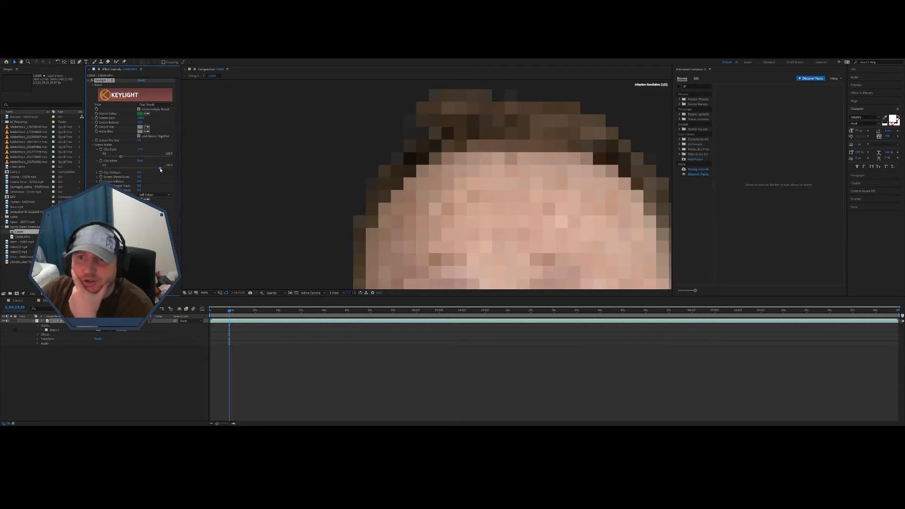
drag(162, 156, 159, 170)
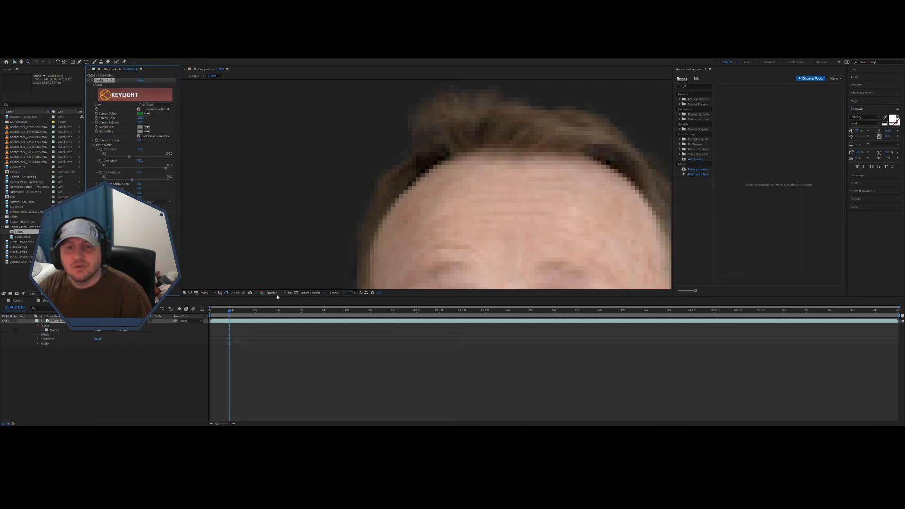
click(271, 292)
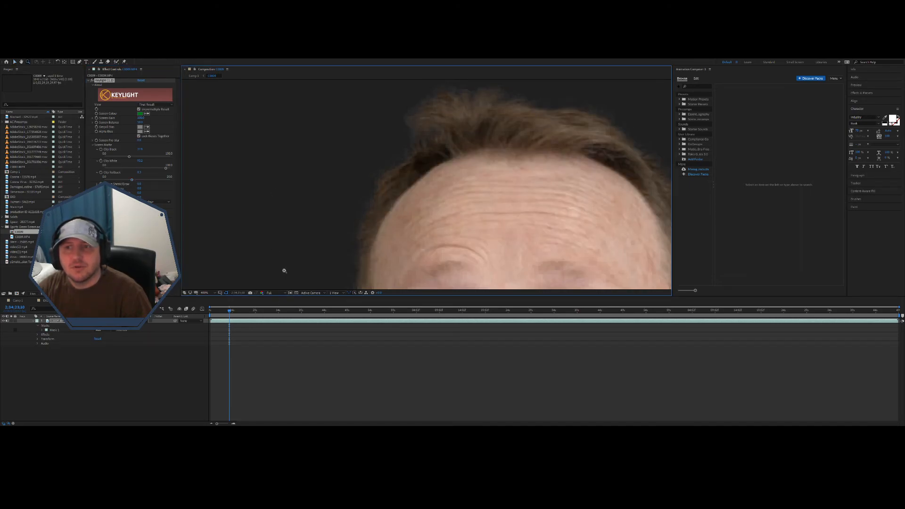